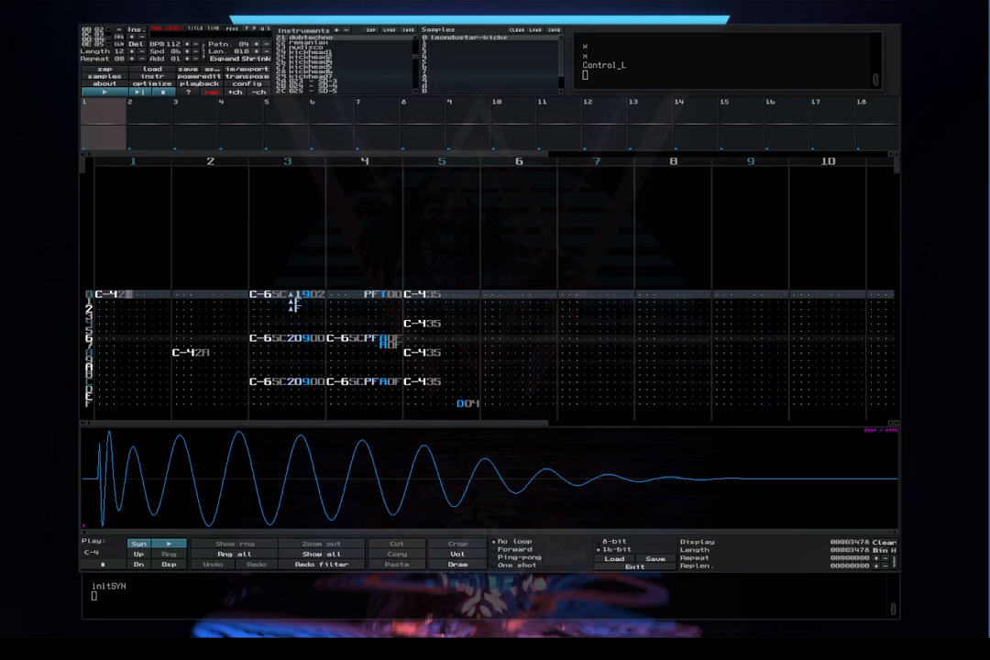
{"action": "mouse_move", "coordinate": [124, 307]}
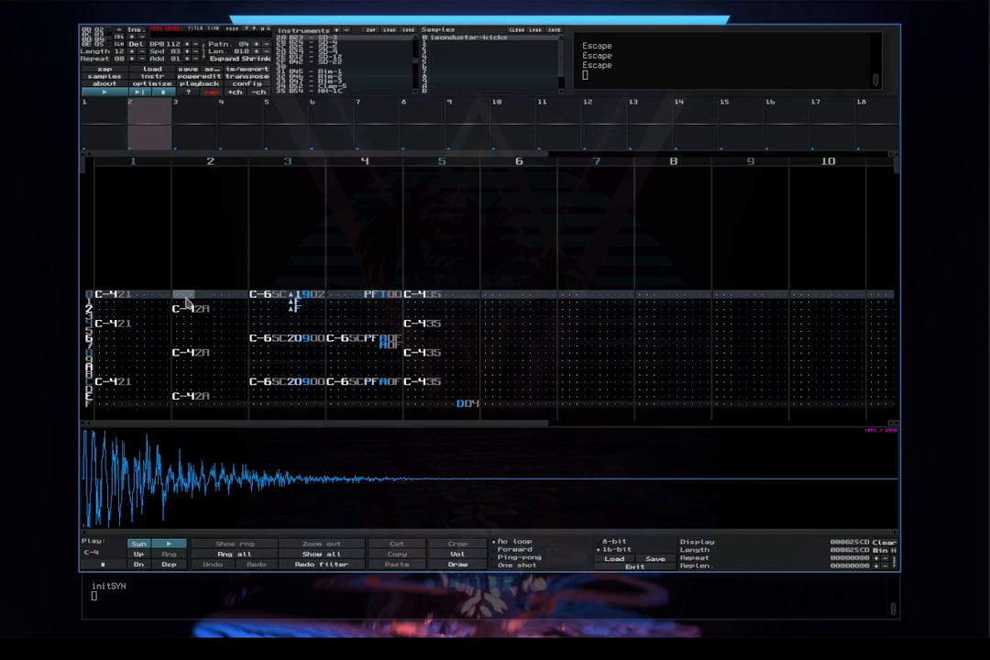
{"action": "mouse_move", "coordinate": [27, 259]}
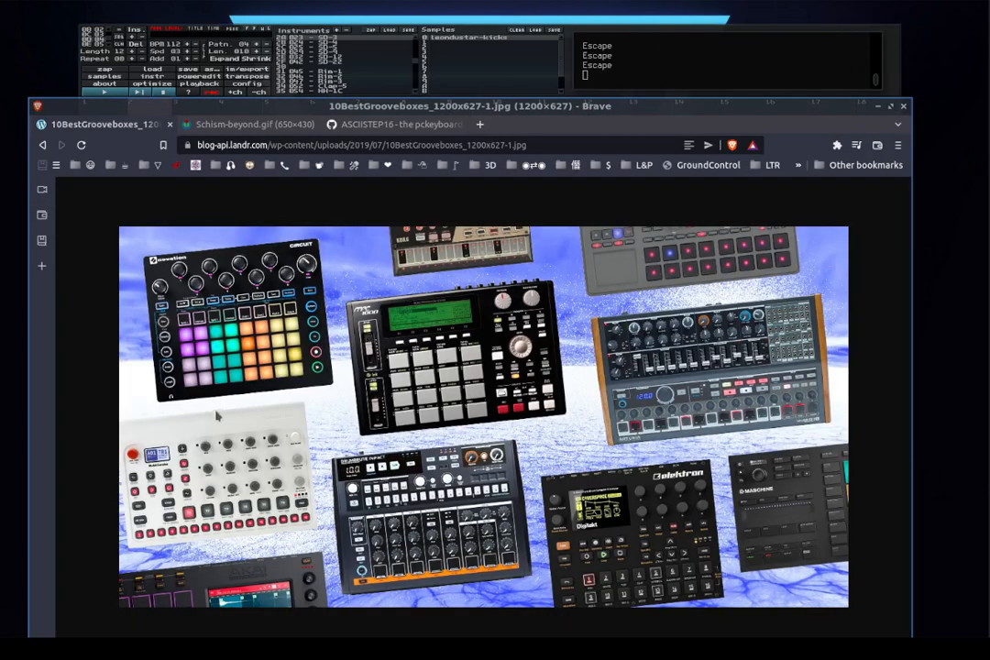
{"action": "mouse_move", "coordinate": [539, 409]}
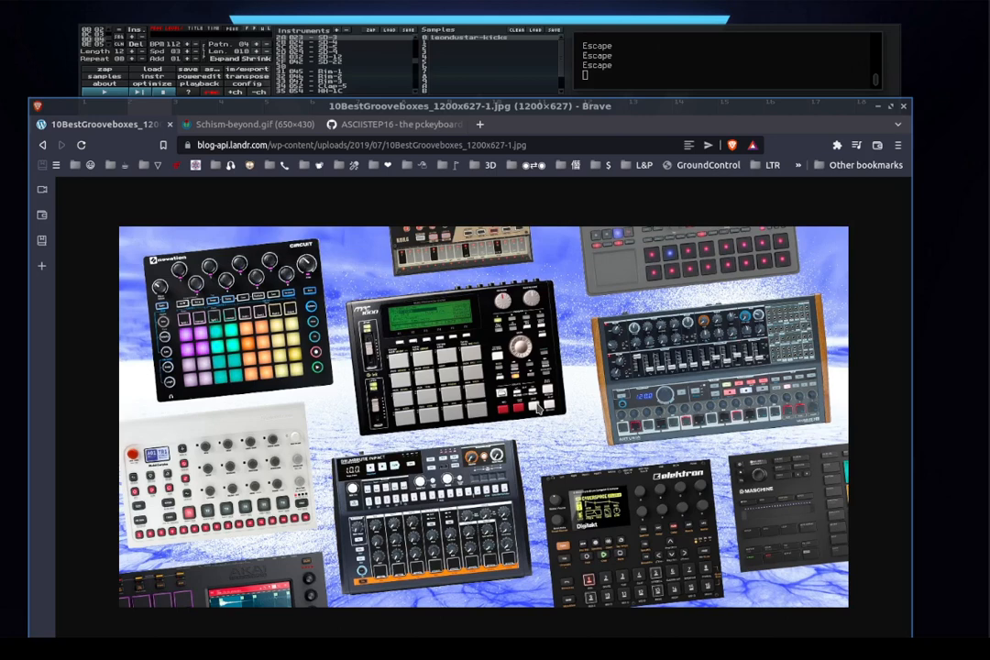
{"action": "mouse_move", "coordinate": [273, 360]}
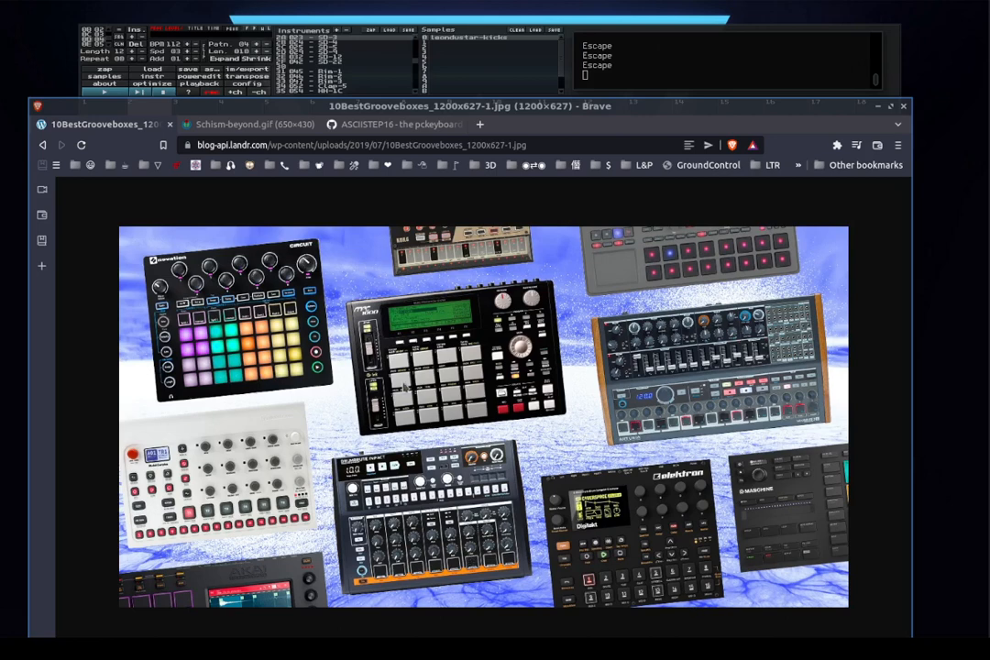
{"action": "mouse_move", "coordinate": [445, 419]}
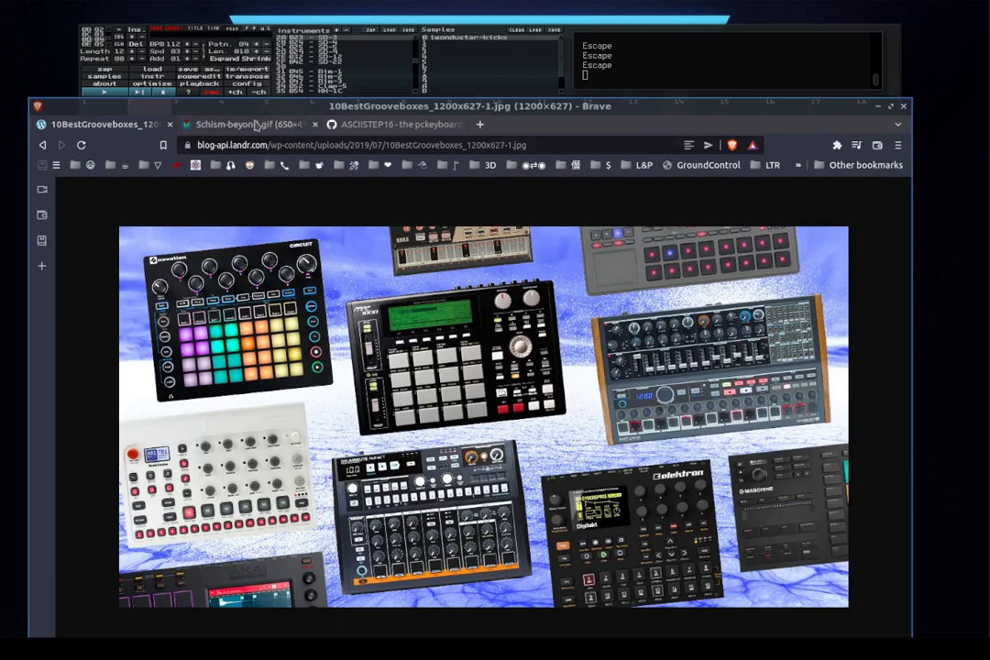
- Switch Brave to the Schism-beyond.gif tab showing Schism Tracker playing a song
{"action": "left_click", "coordinate": [243, 124]}
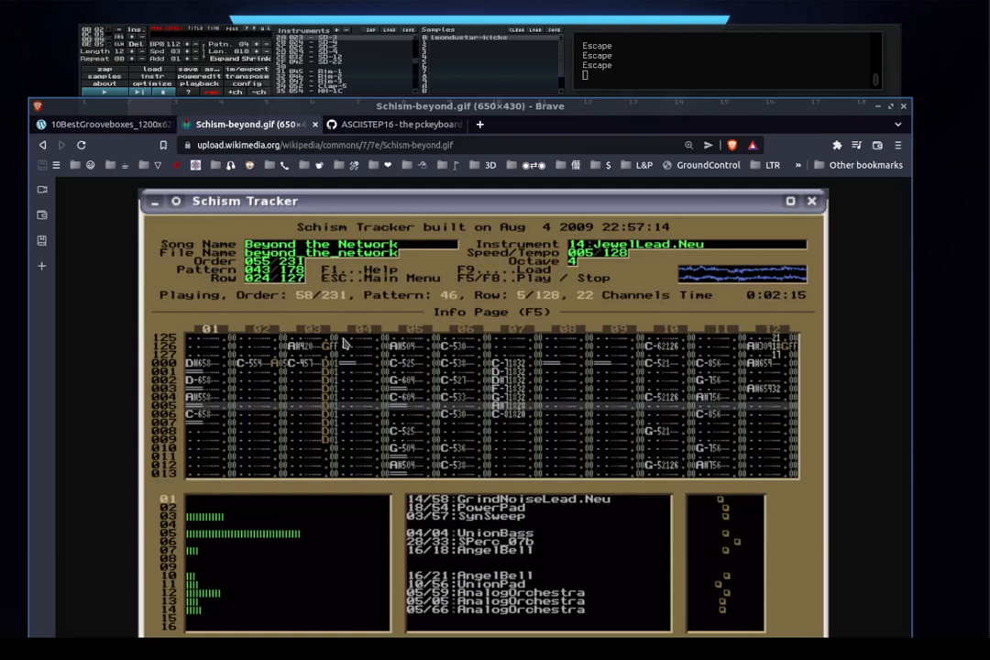
{"action": "mouse_move", "coordinate": [340, 363]}
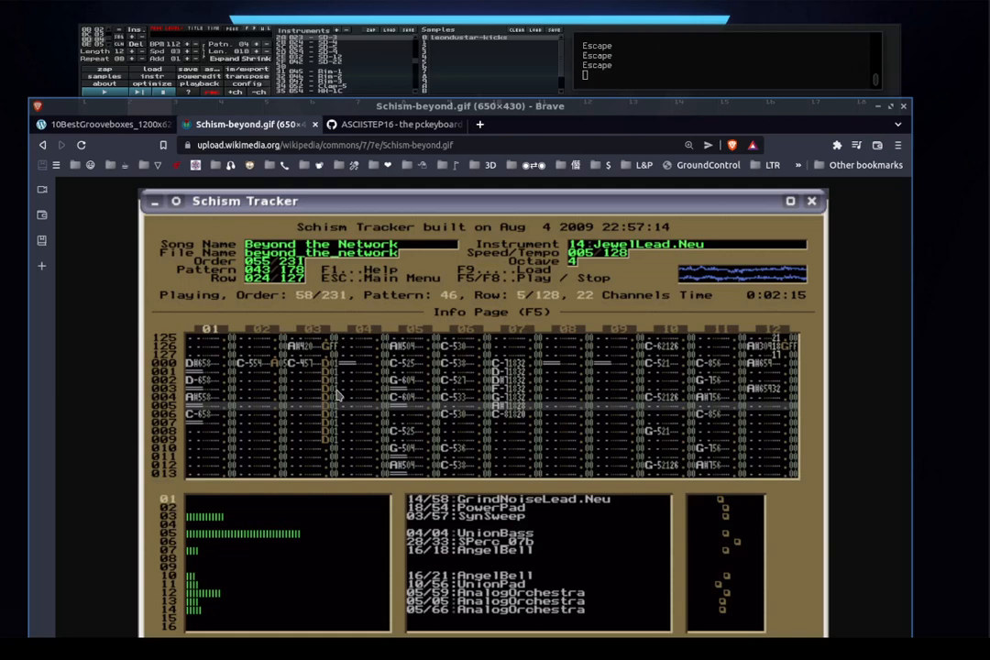
{"action": "mouse_move", "coordinate": [340, 395]}
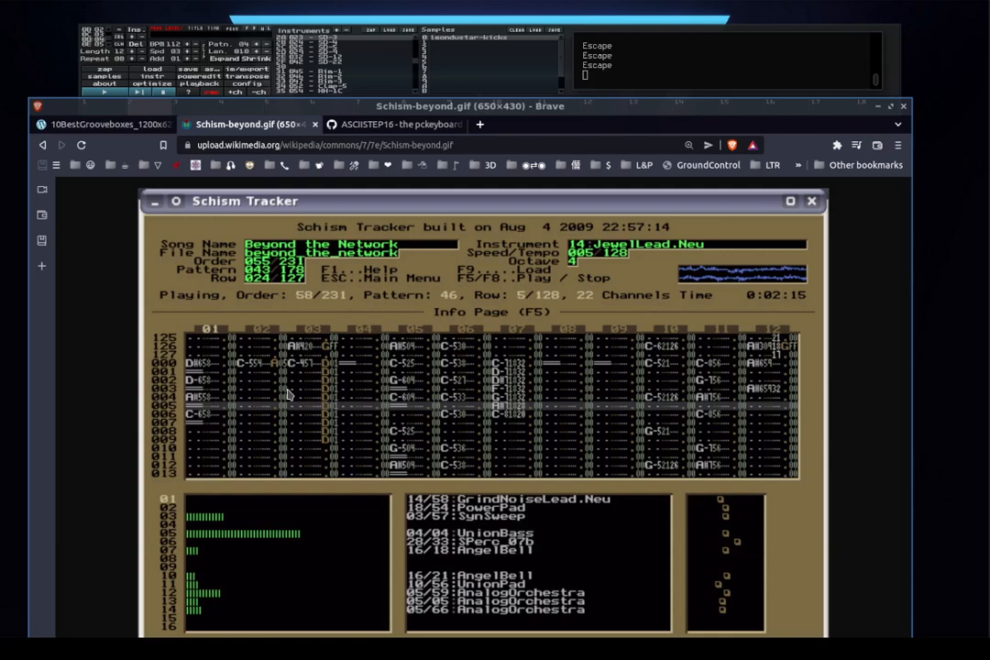
- Return Brave to the 10BestGrooveboxes tab with the groovebox hardware photo
{"action": "left_click", "coordinate": [106, 124]}
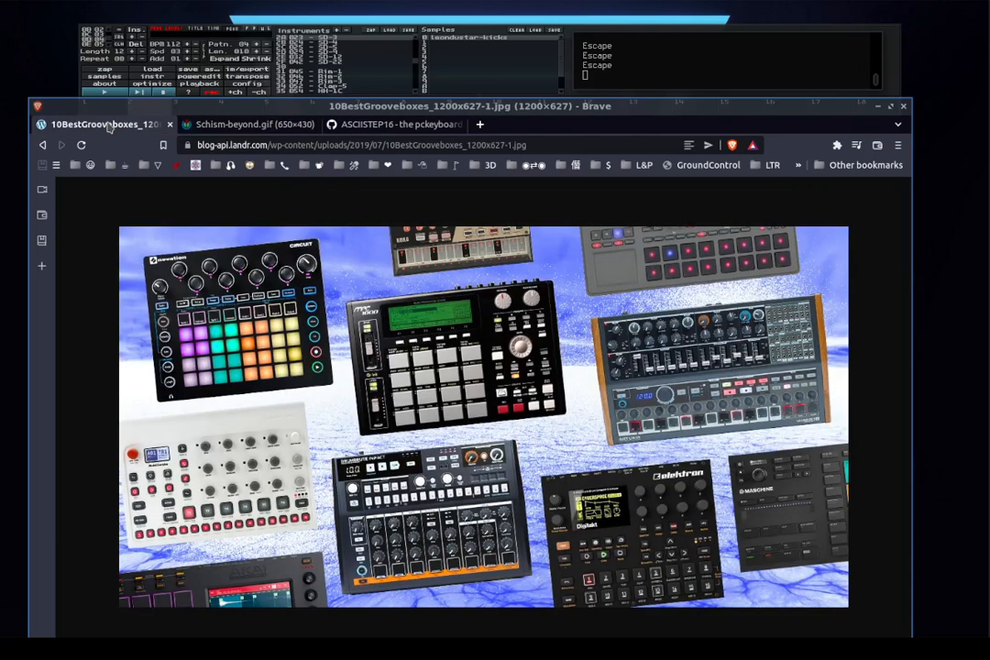
{"action": "mouse_move", "coordinate": [303, 417]}
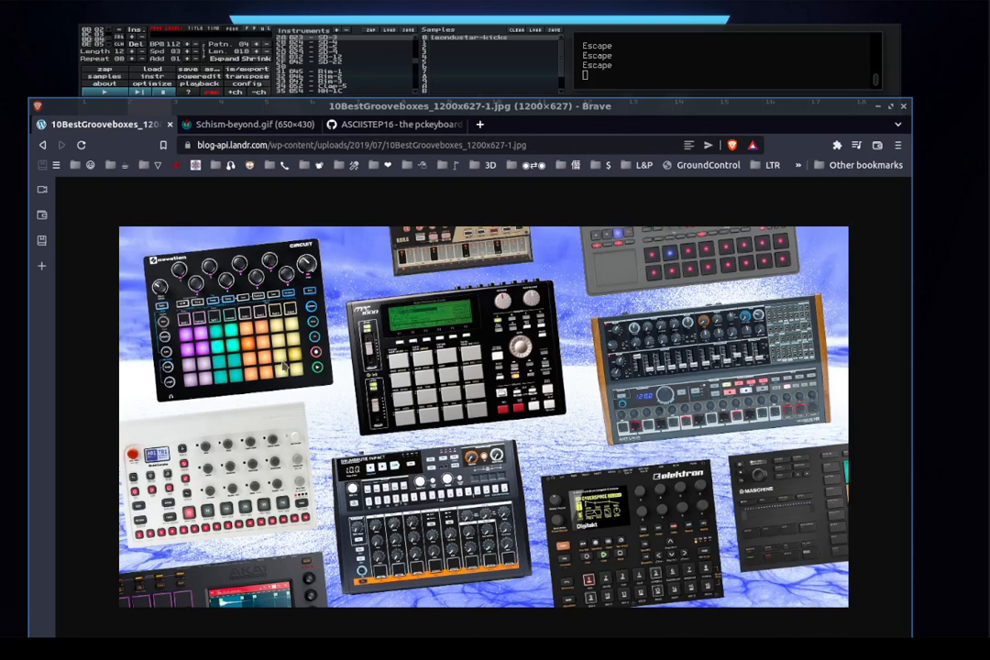
{"action": "mouse_move", "coordinate": [454, 435]}
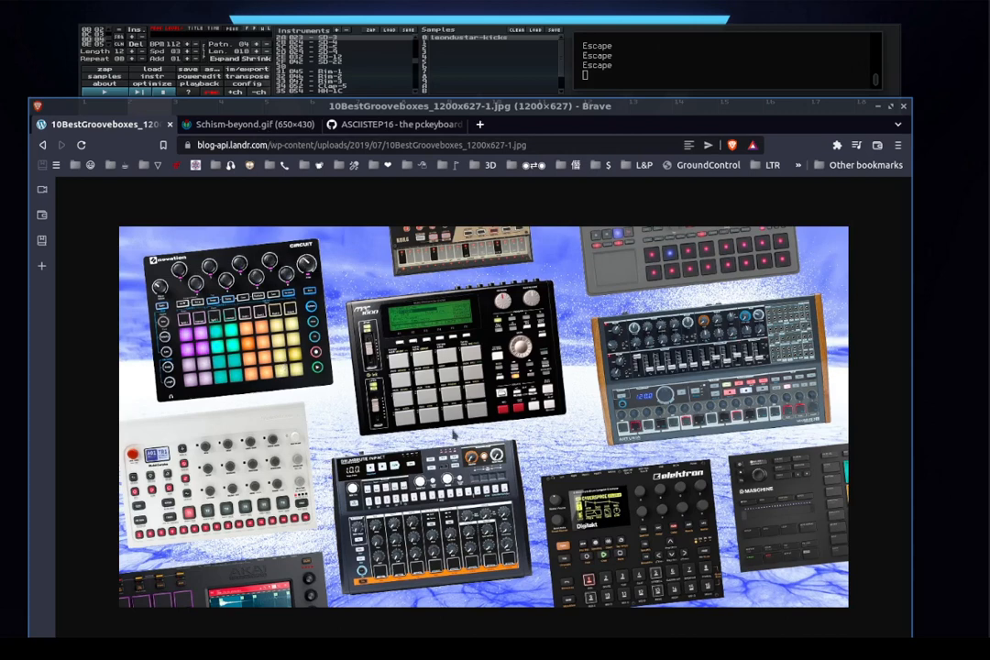
{"action": "mouse_move", "coordinate": [458, 504]}
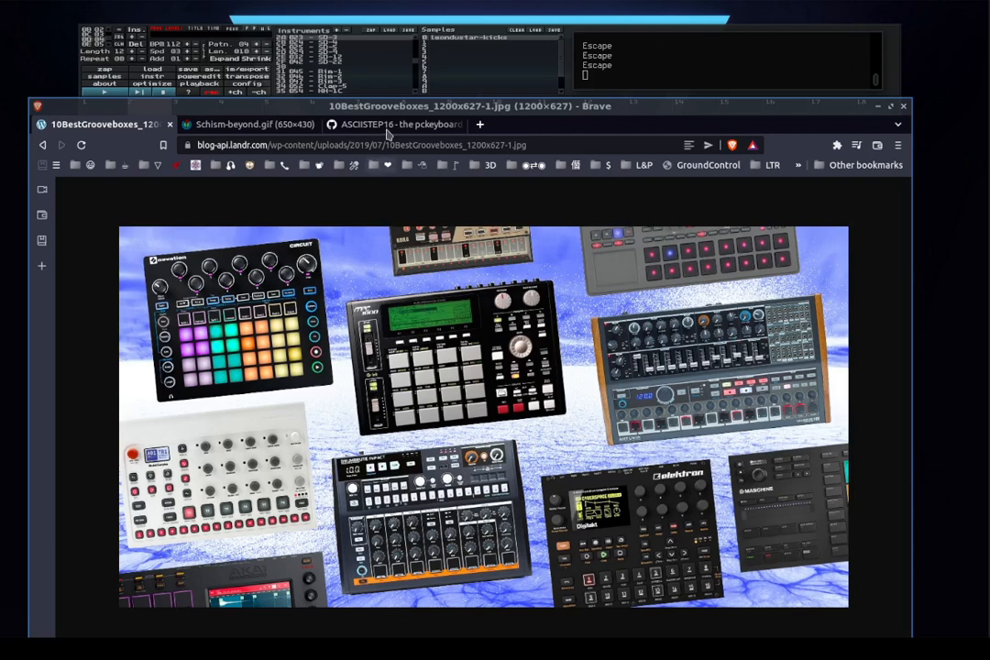
- Open the ASCIISTEP16 gist and scroll to its 'What is ASCIISTEP16' diagram
{"action": "left_click", "coordinate": [394, 124]}
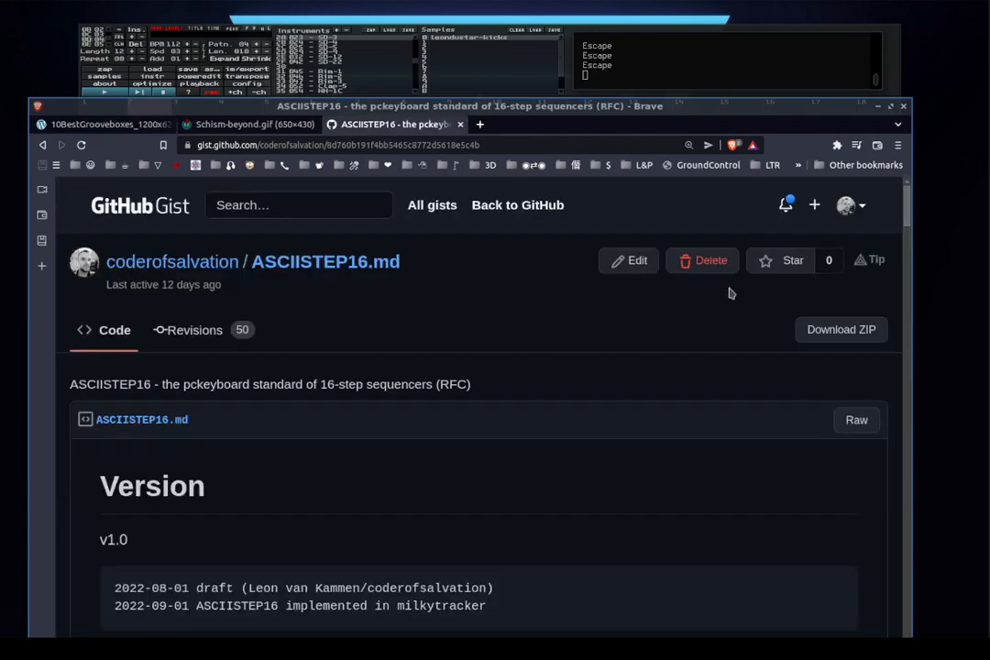
{"action": "scroll", "scroll_direction": "down", "scroll_amount": 3}
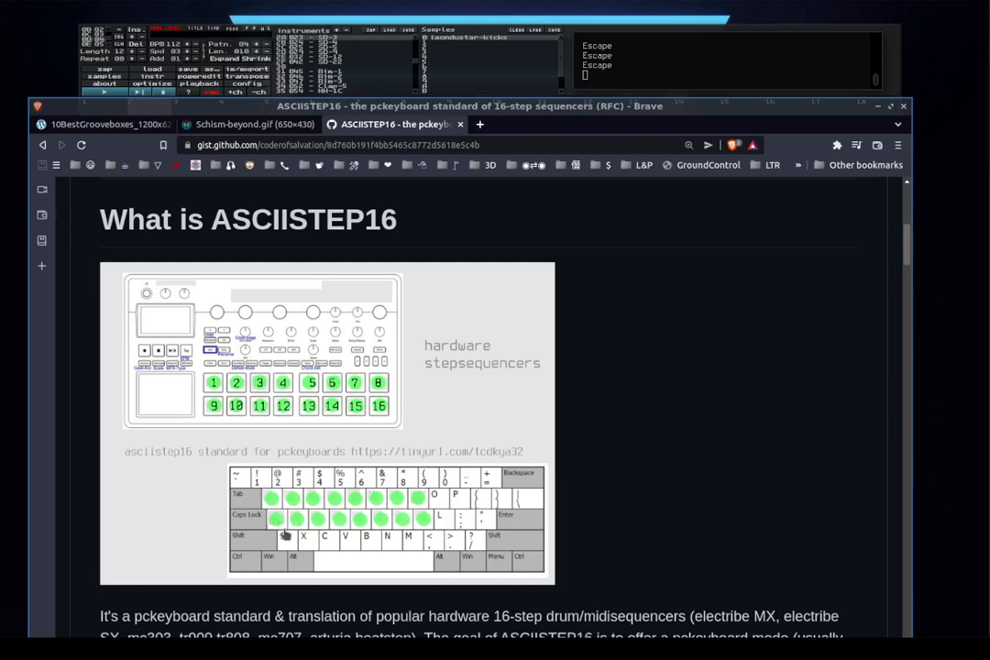
{"action": "mouse_move", "coordinate": [255, 549]}
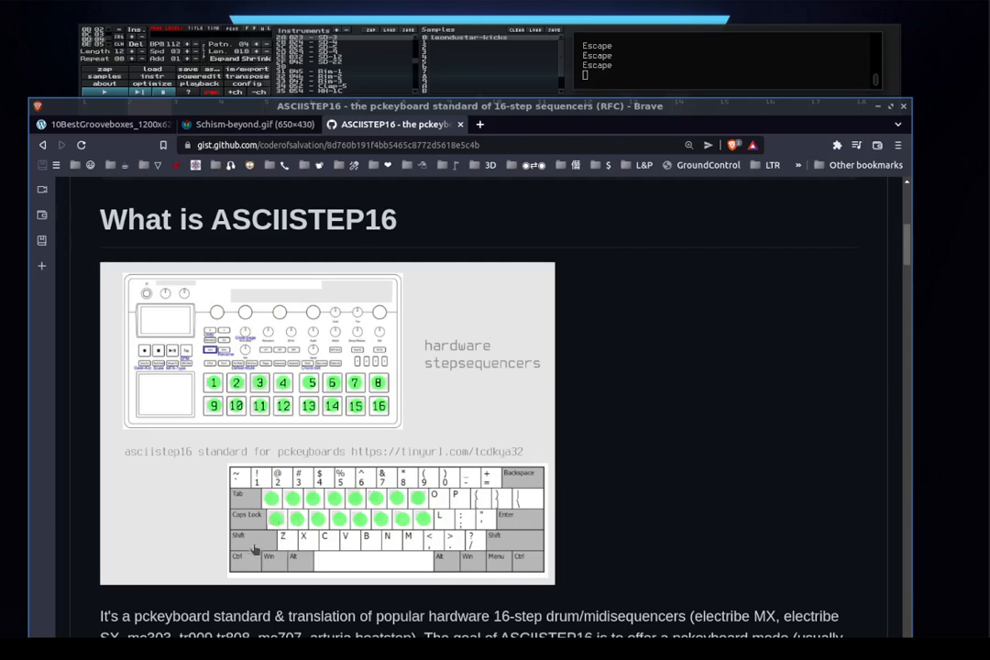
{"action": "mouse_move", "coordinate": [264, 549]}
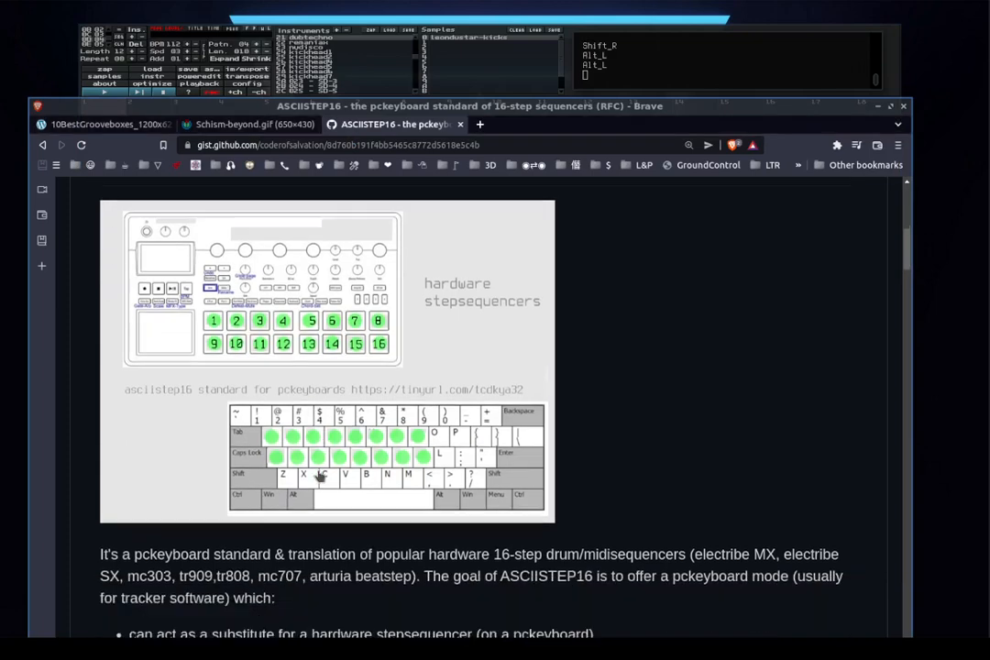
- Scroll past the Q-to-K step table to the channel 1-9 mute/select key table
{"action": "scroll", "scroll_direction": "down", "scroll_amount": 3}
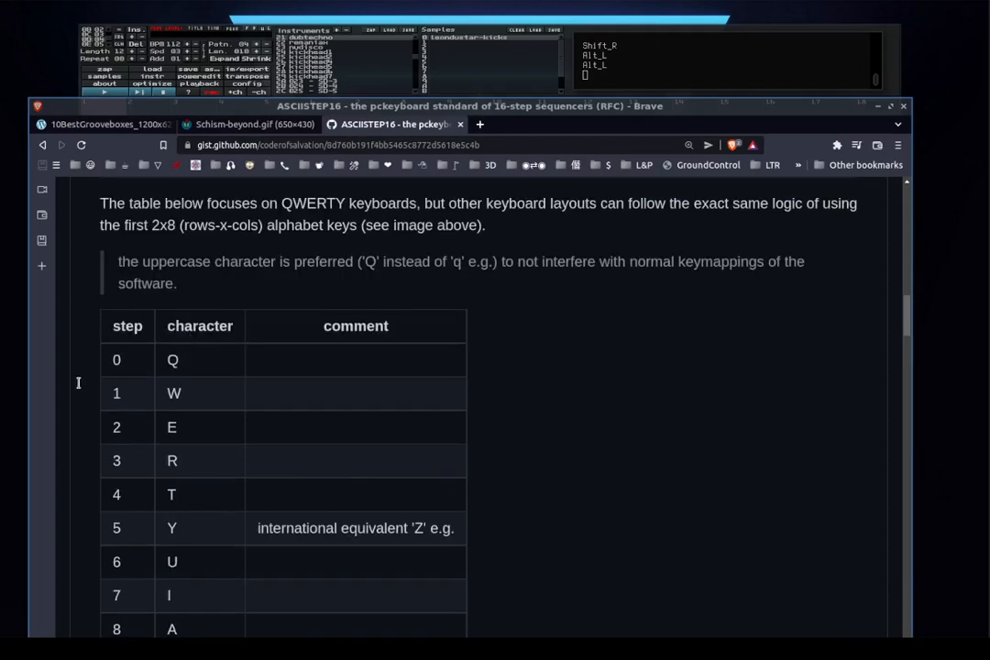
{"action": "scroll", "scroll_direction": "down", "scroll_amount": 3}
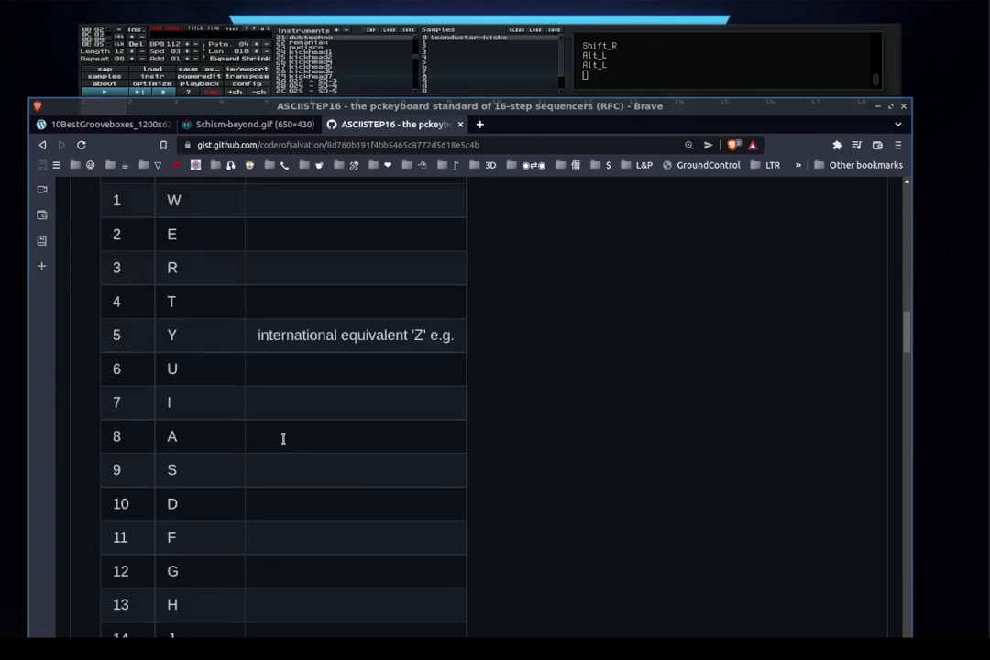
{"action": "scroll", "scroll_direction": "down", "scroll_amount": 3}
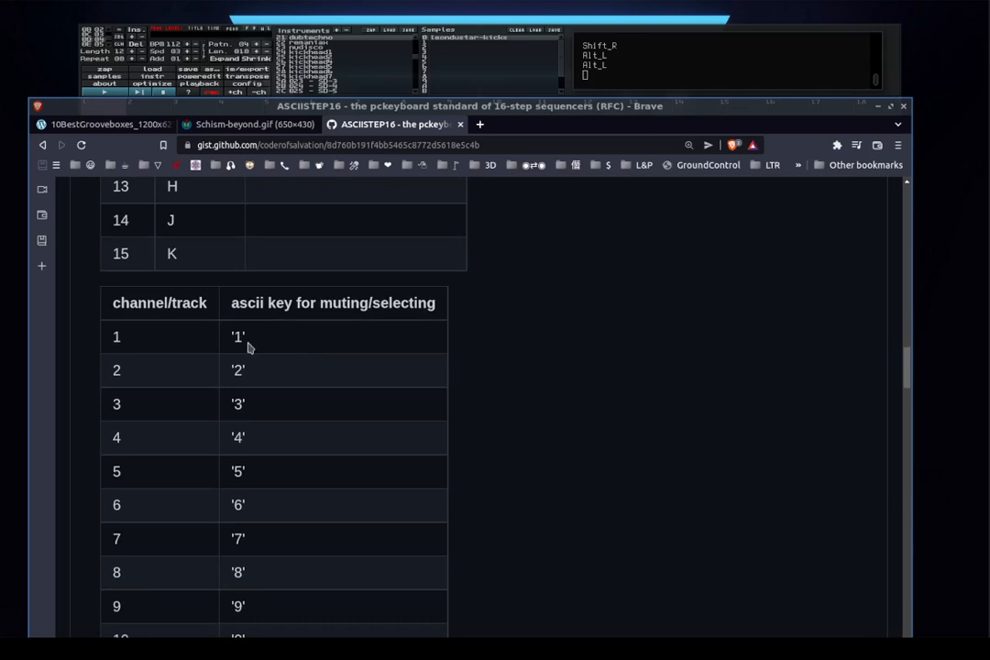
{"action": "mouse_move", "coordinate": [132, 358]}
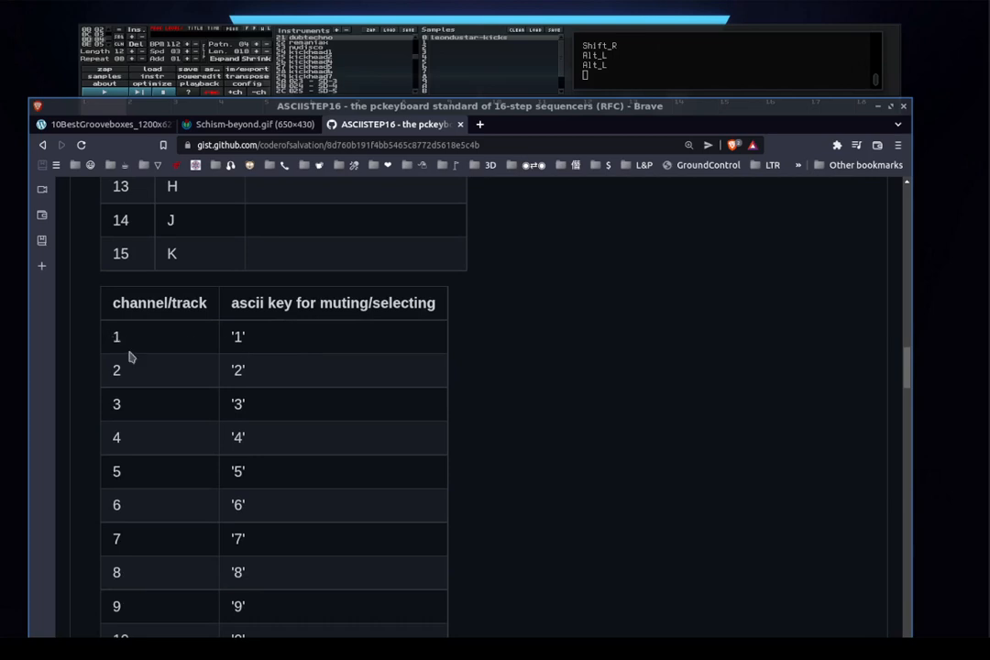
{"action": "mouse_move", "coordinate": [131, 378]}
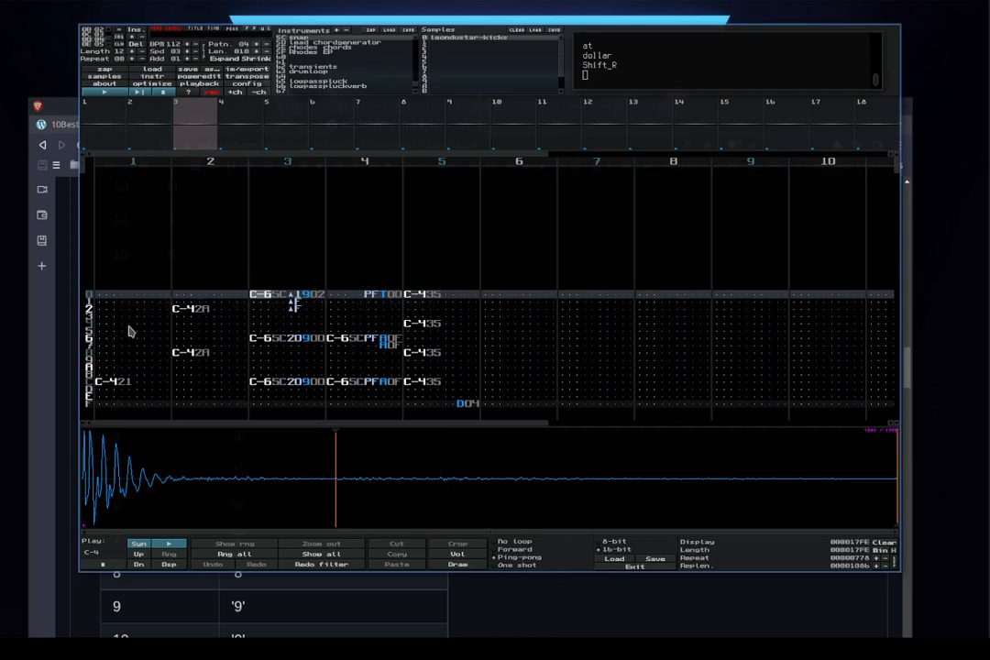
{"action": "mouse_move", "coordinate": [92, 292]}
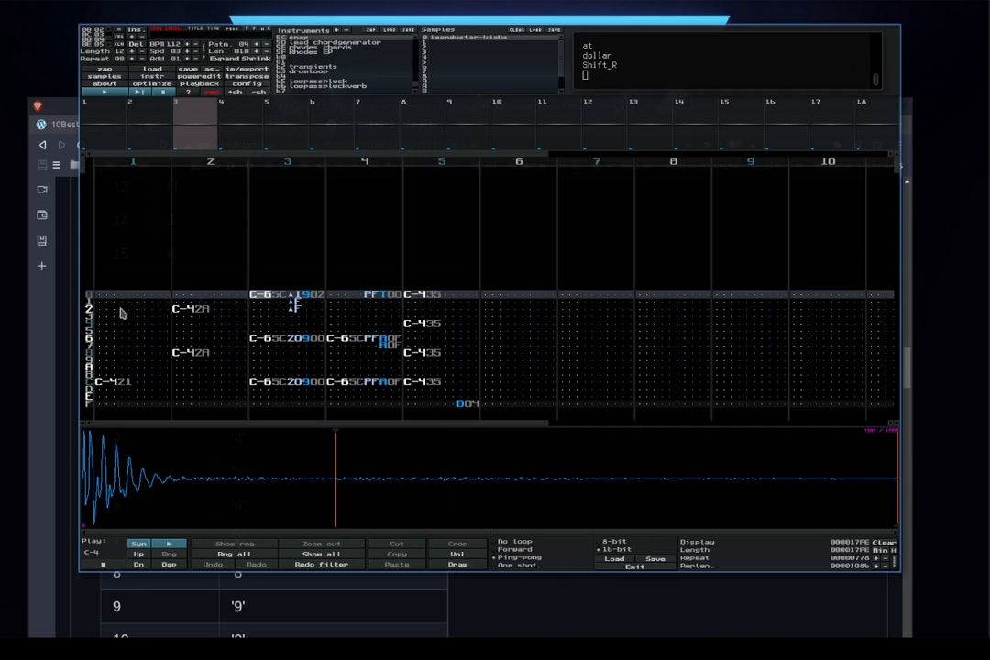
{"action": "mouse_move", "coordinate": [203, 409]}
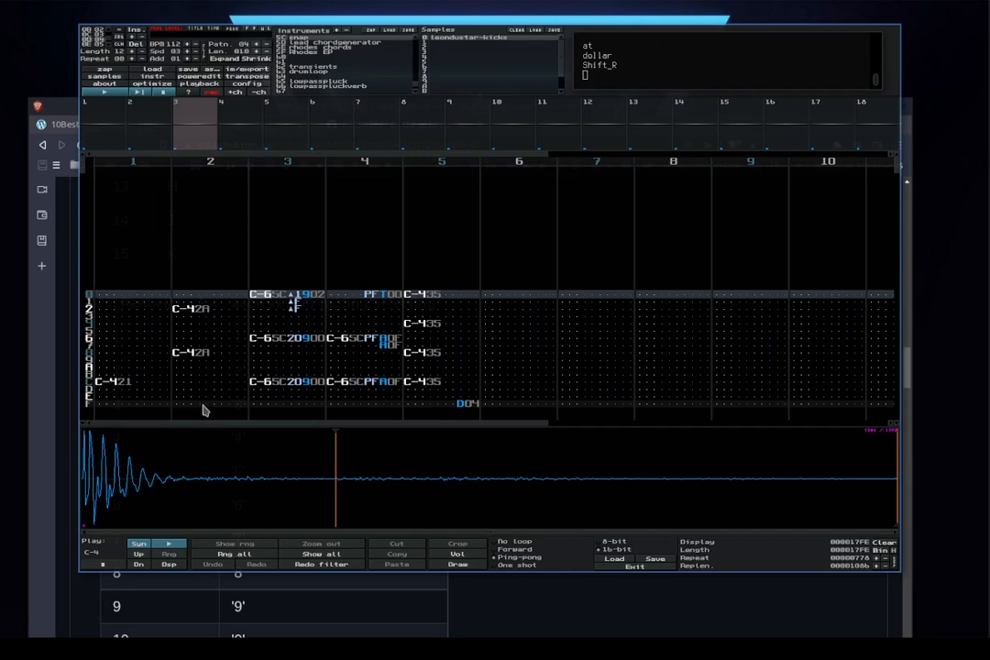
{"action": "mouse_move", "coordinate": [202, 414]}
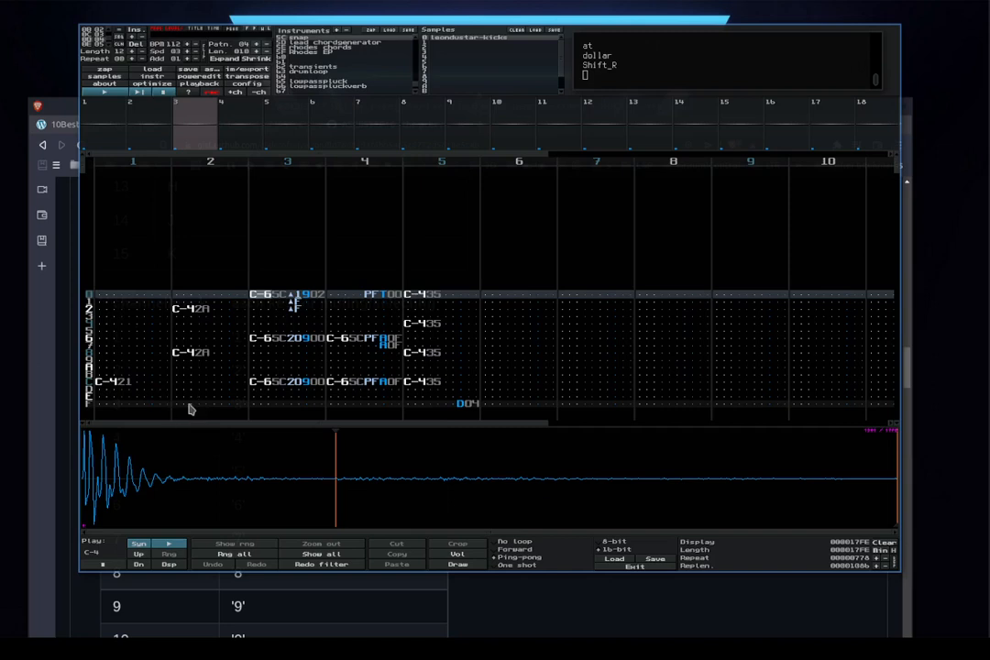
{"action": "mouse_move", "coordinate": [192, 395]}
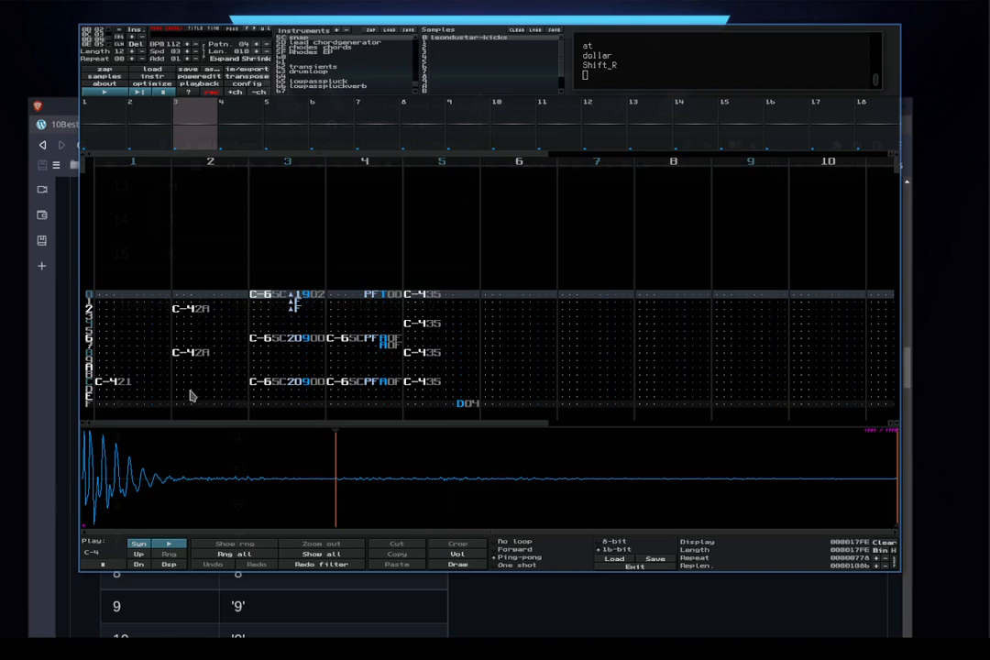
{"action": "mouse_move", "coordinate": [192, 397]}
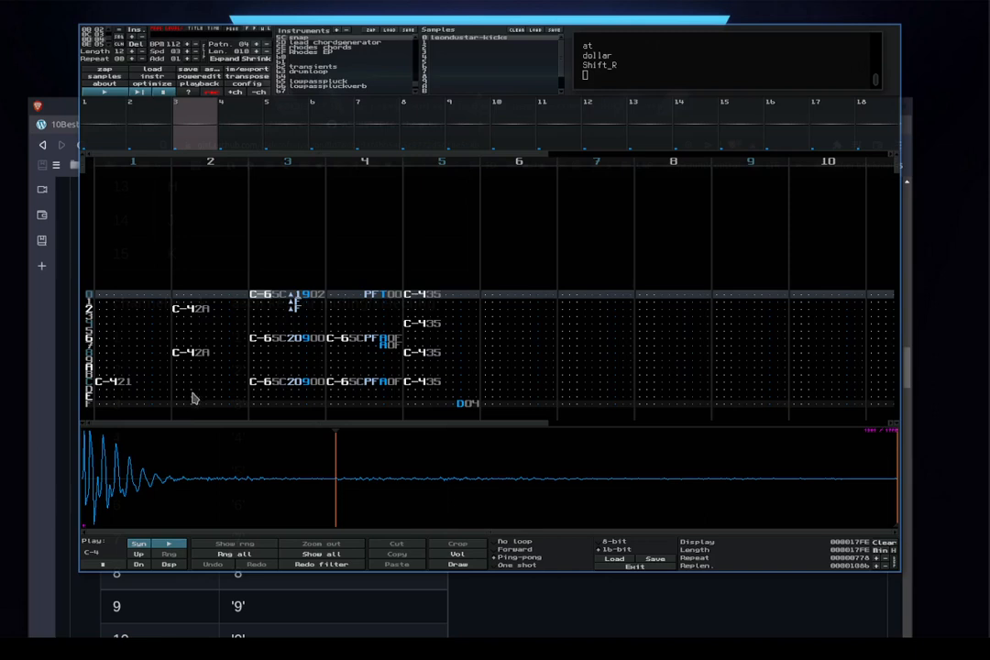
{"action": "mouse_move", "coordinate": [194, 402]}
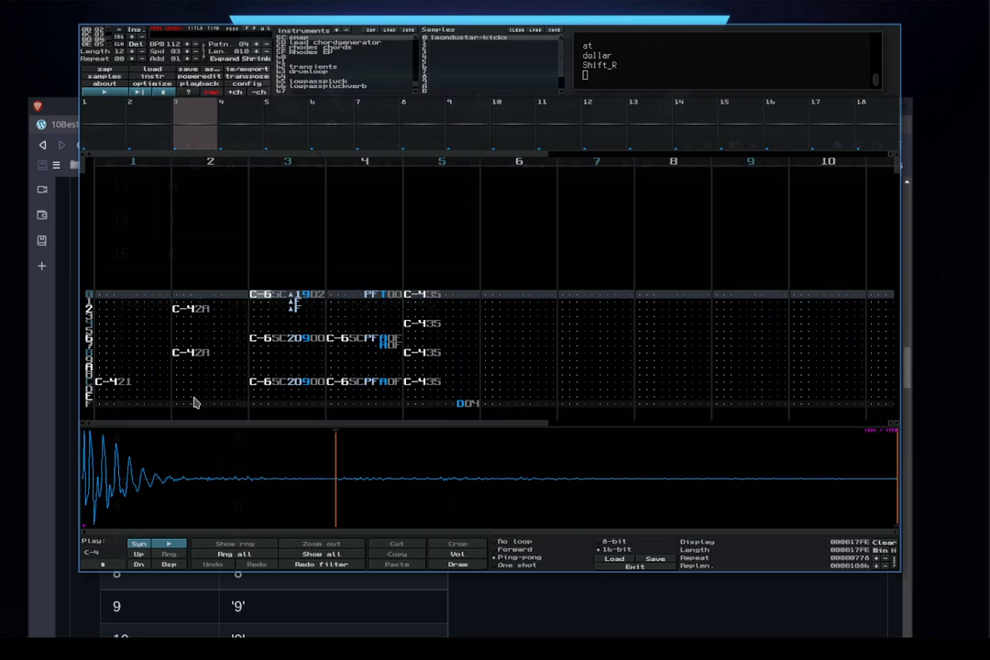
{"action": "mouse_move", "coordinate": [194, 414]}
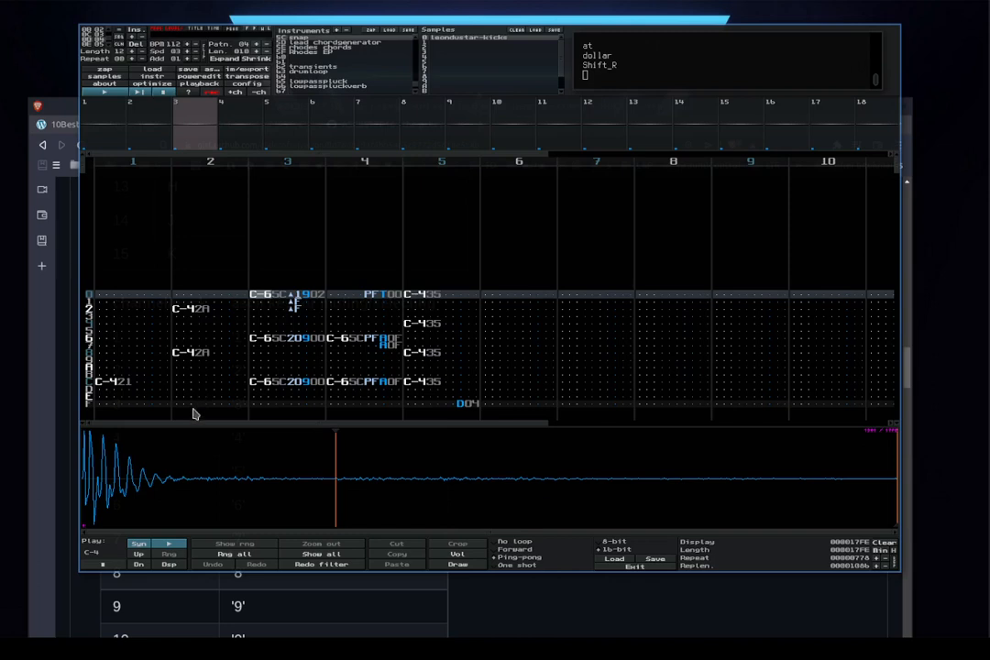
{"action": "mouse_move", "coordinate": [200, 418]}
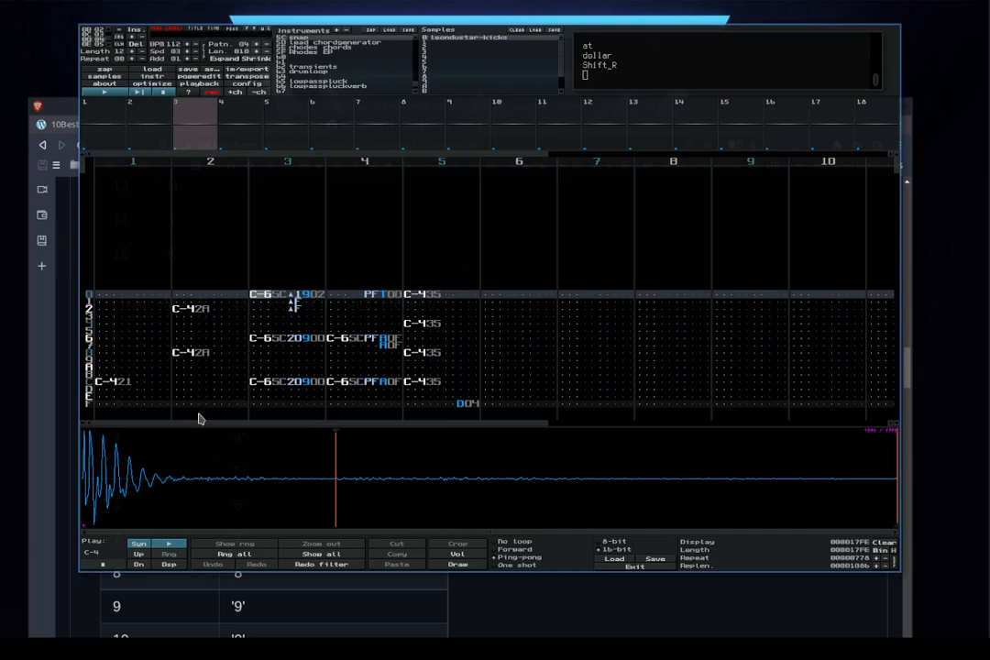
{"action": "mouse_move", "coordinate": [204, 404]}
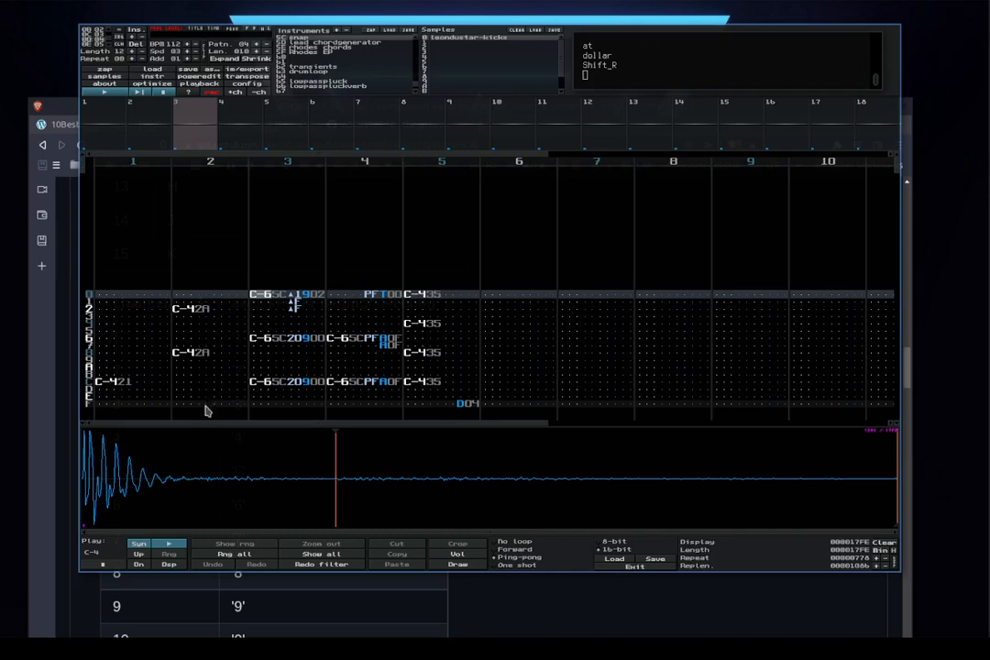
{"action": "mouse_move", "coordinate": [341, 78]}
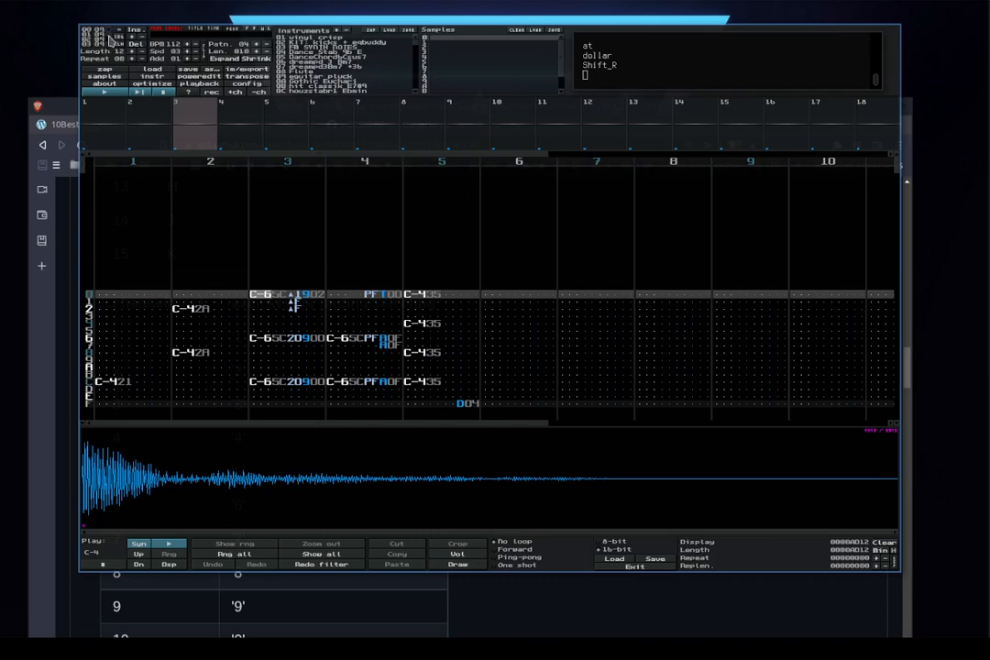
{"action": "mouse_move", "coordinate": [194, 96]}
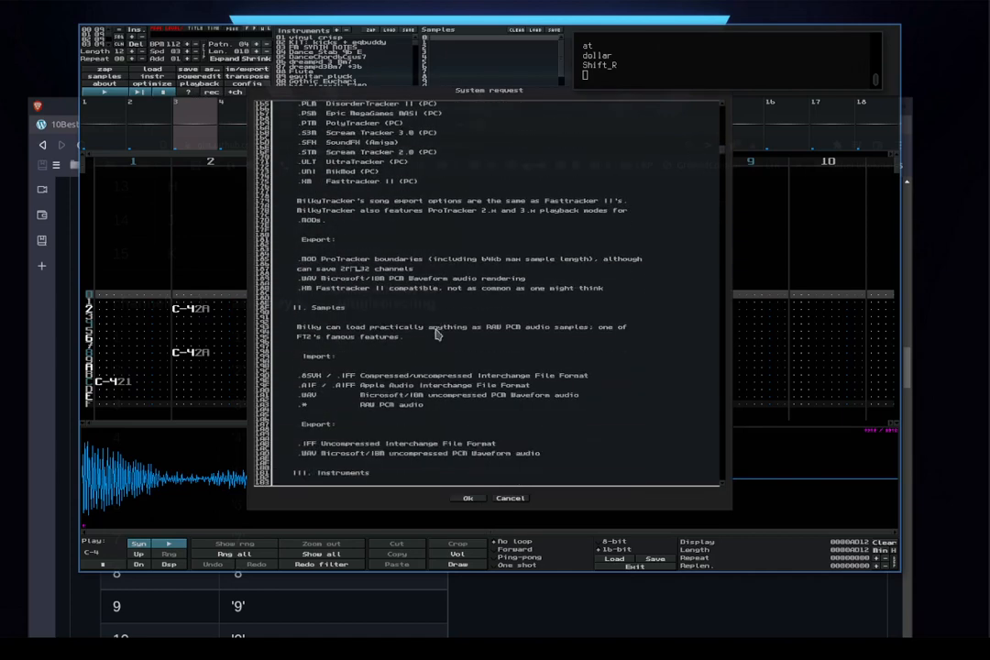
{"action": "scroll", "scroll_direction": "down", "scroll_amount": 3}
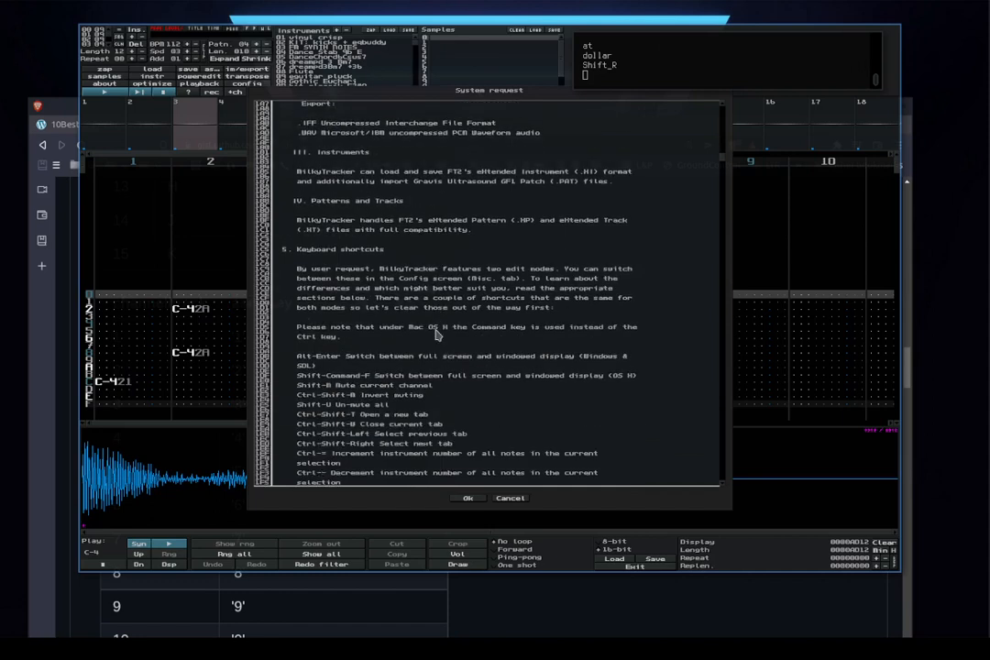
{"action": "scroll", "scroll_direction": "down", "scroll_amount": 3}
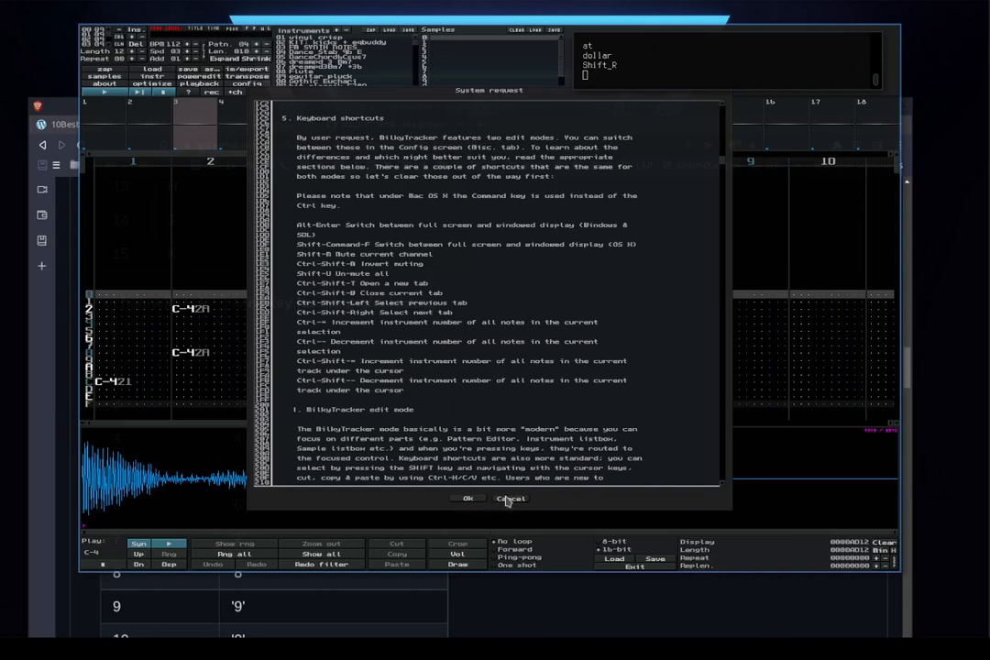
{"action": "left_click", "coordinate": [510, 498]}
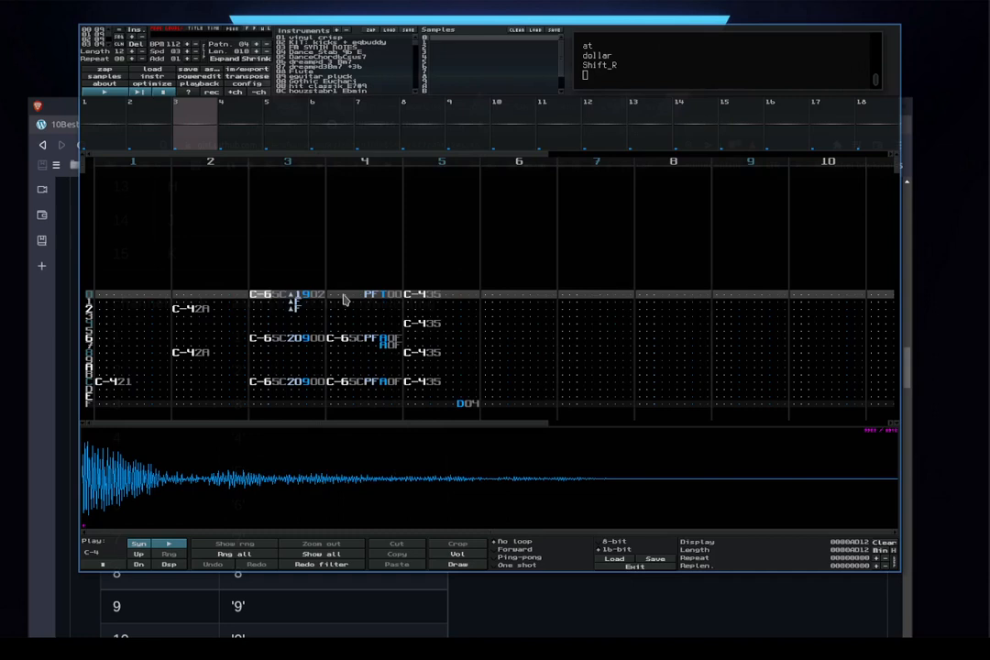